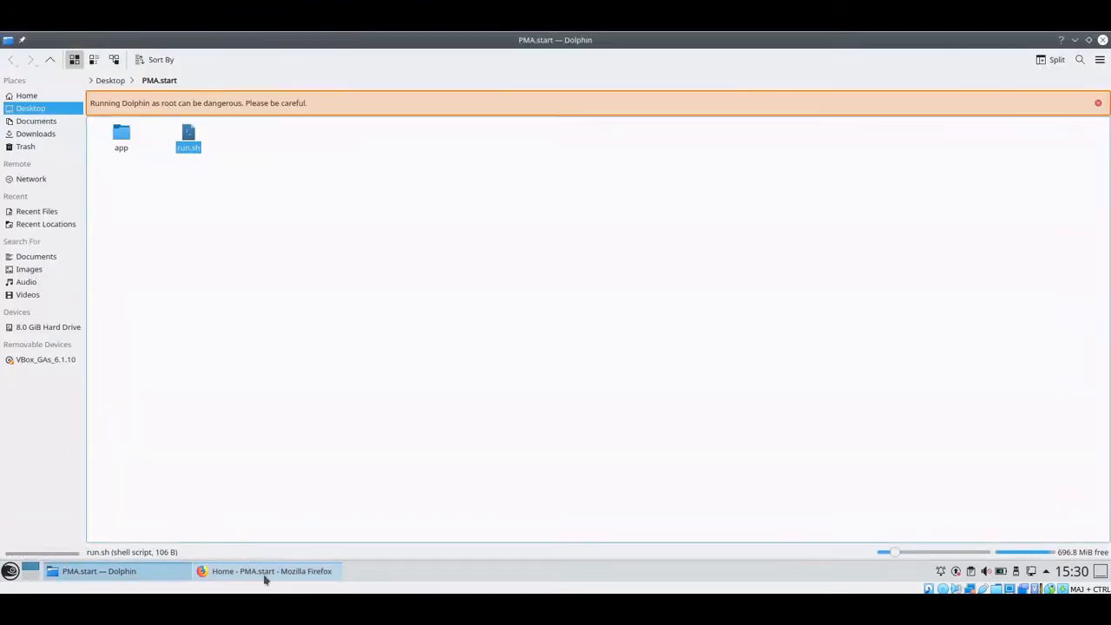
Bring the 'Home - PMA.start - Mozilla Firefox' window to the front from the taskbar
{"action": "left_click", "coordinate": [264, 571]}
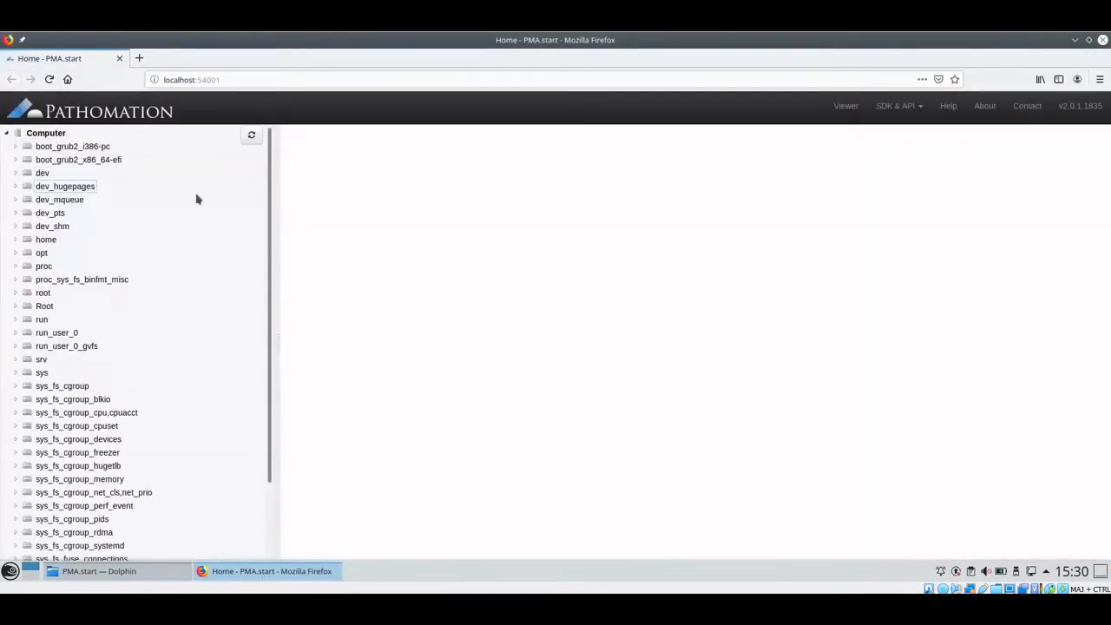
Expand Root > media > Brightfield to show the CMU-1.mrxs thumbnail, and narrow the folder tree
{"action": "left_click", "coordinate": [16, 305]}
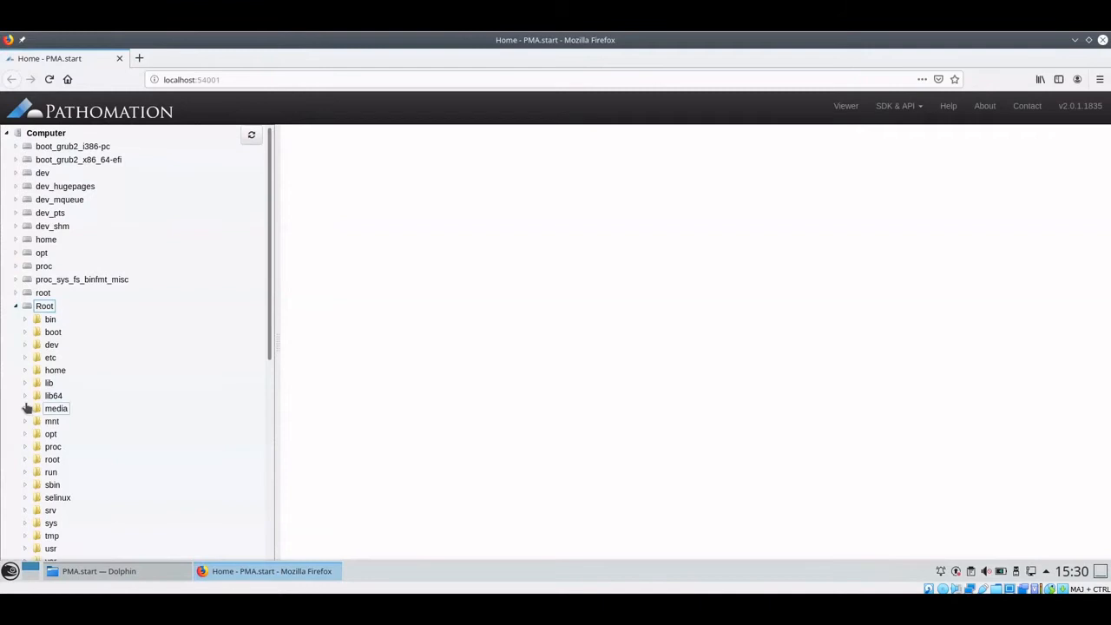
{"action": "left_click", "coordinate": [25, 407]}
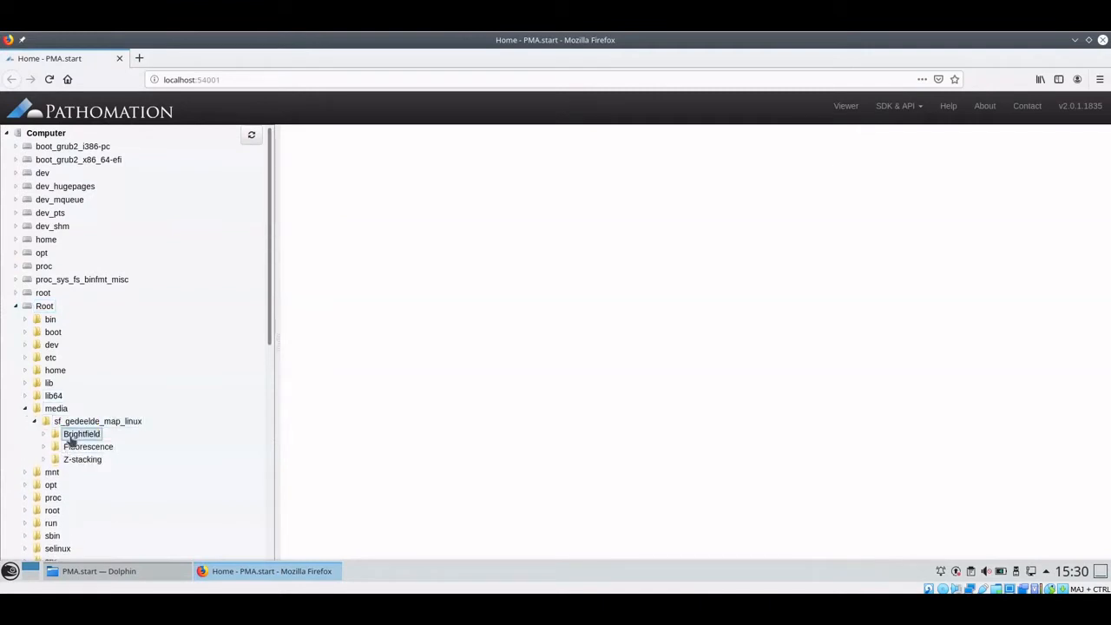
{"action": "left_click", "coordinate": [81, 433]}
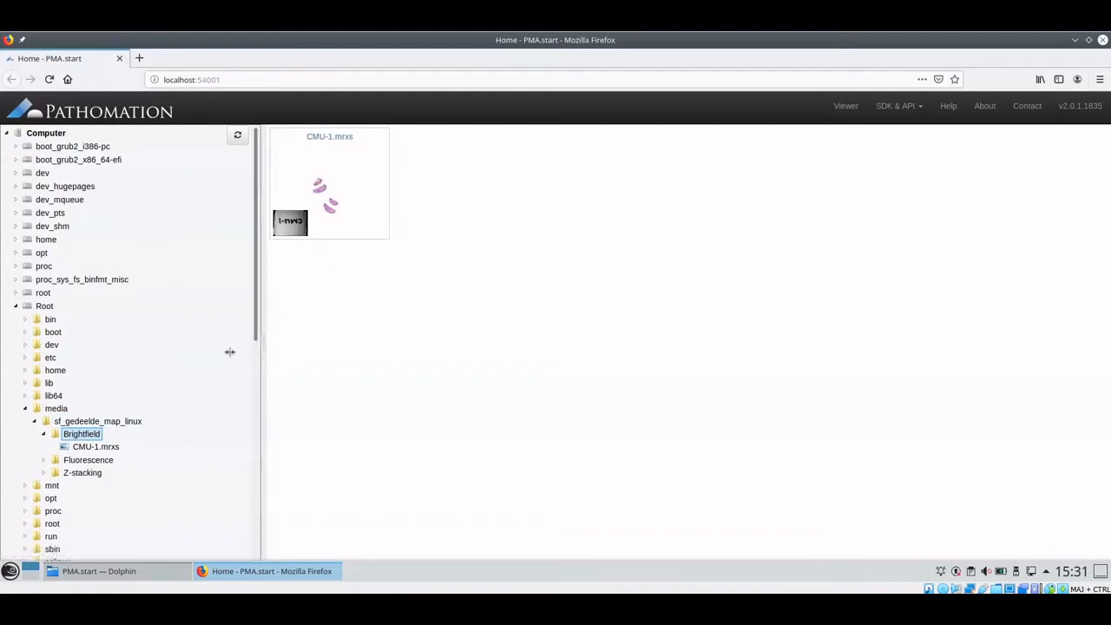
{"action": "left_click_drag", "start_coordinate": [262, 351], "coordinate": [207, 367]}
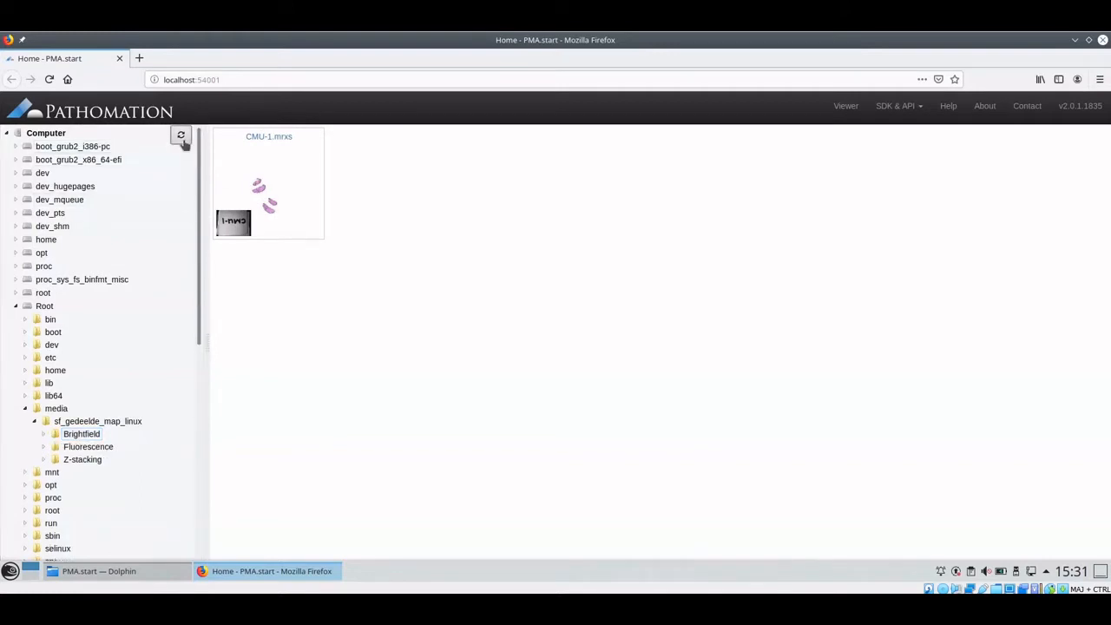
View CMU-1.mrxs, then open Leica-Fluorescence-1.scn from the Fluorescence folder
{"action": "left_click", "coordinate": [81, 433]}
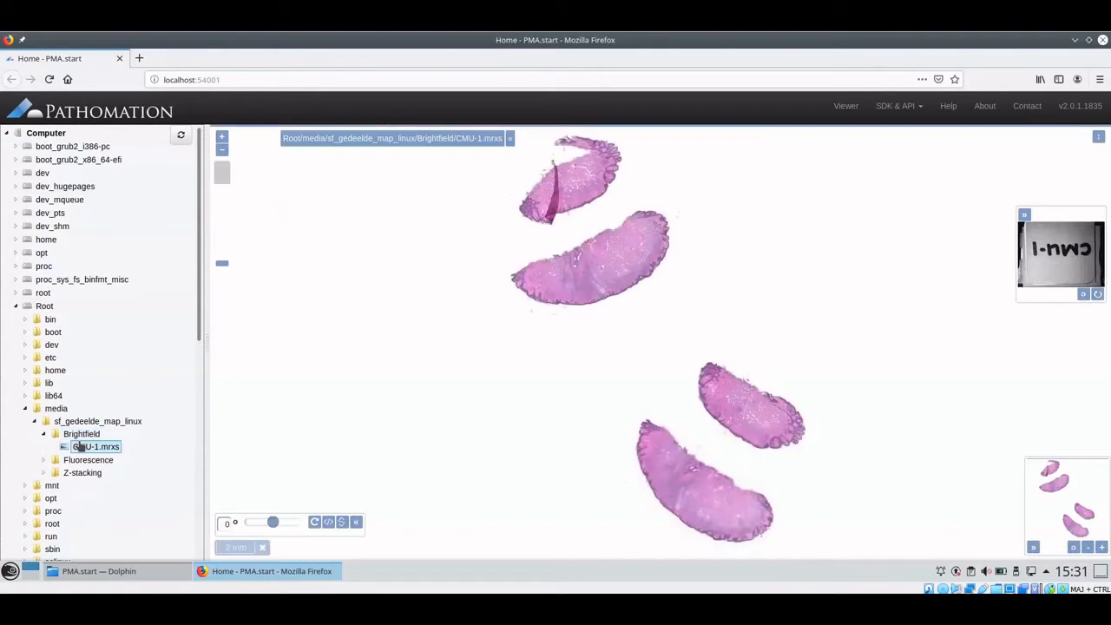
{"action": "left_click", "coordinate": [44, 460]}
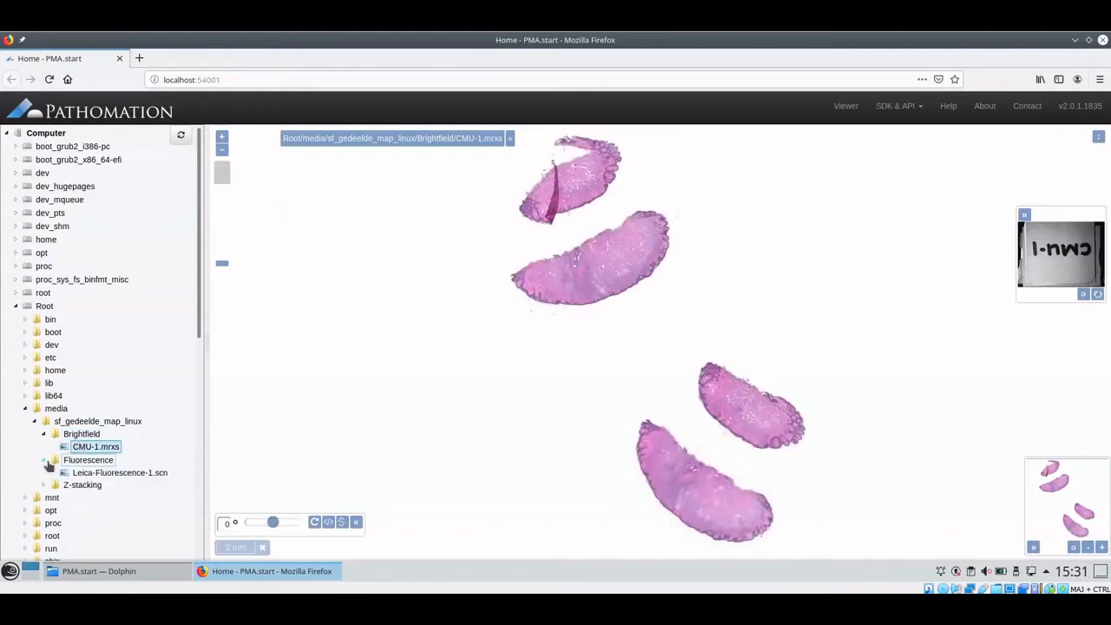
{"action": "left_click", "coordinate": [119, 472]}
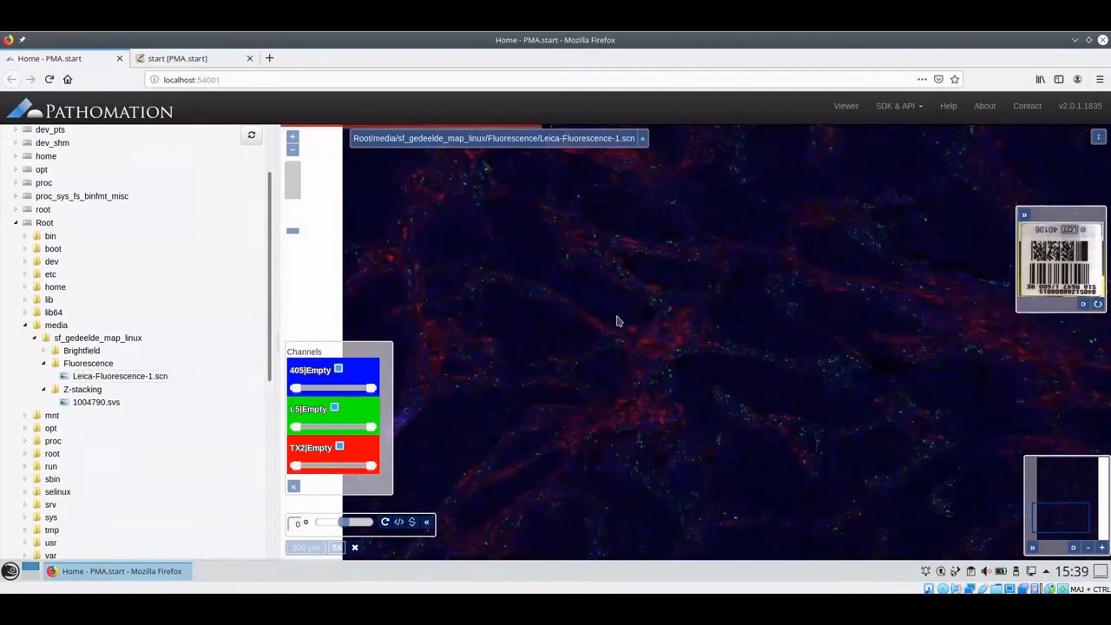
Open the 1004790.svs Z-stack slide and step from focal plane 5/9 to 4/9
{"action": "left_click", "coordinate": [95, 402]}
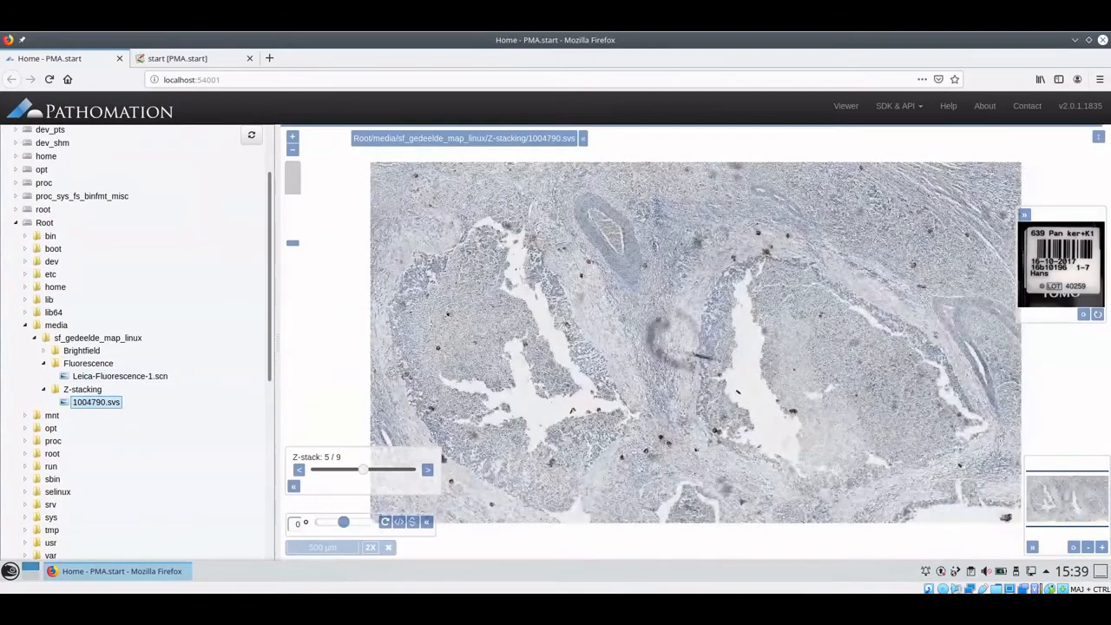
{"action": "left_click_drag", "start_coordinate": [363, 468], "coordinate": [349, 468]}
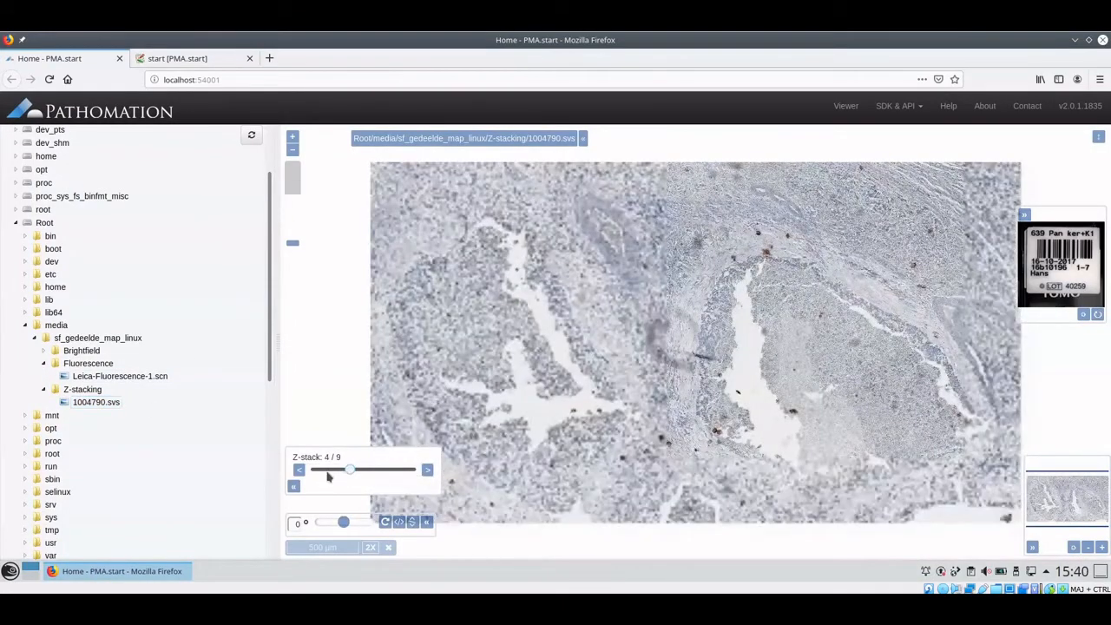
{"action": "left_click", "coordinate": [427, 470]}
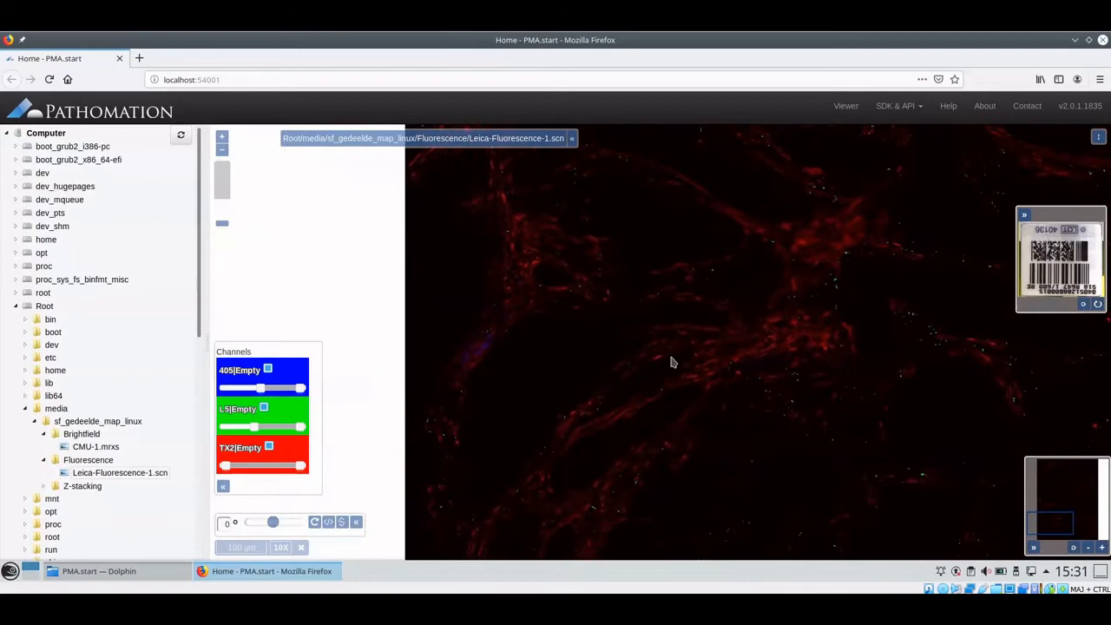
Rotate the Leica fluorescence slide image to about 180° and back to 0°
{"action": "left_click_drag", "start_coordinate": [672, 362], "coordinate": [529, 336]}
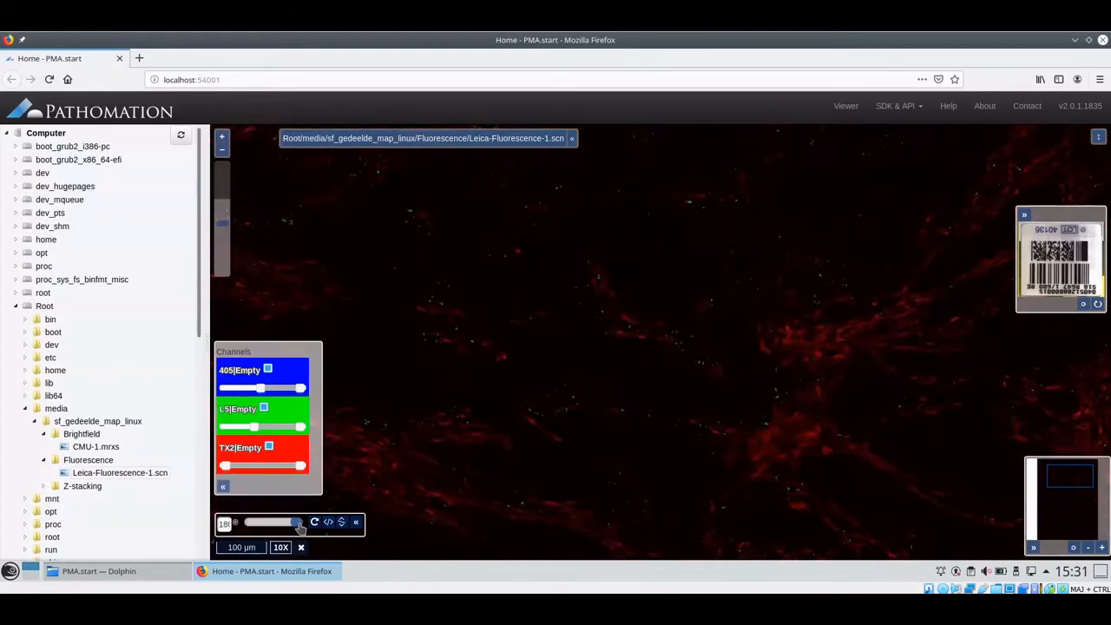
{"action": "mouse_move", "coordinate": [315, 521]}
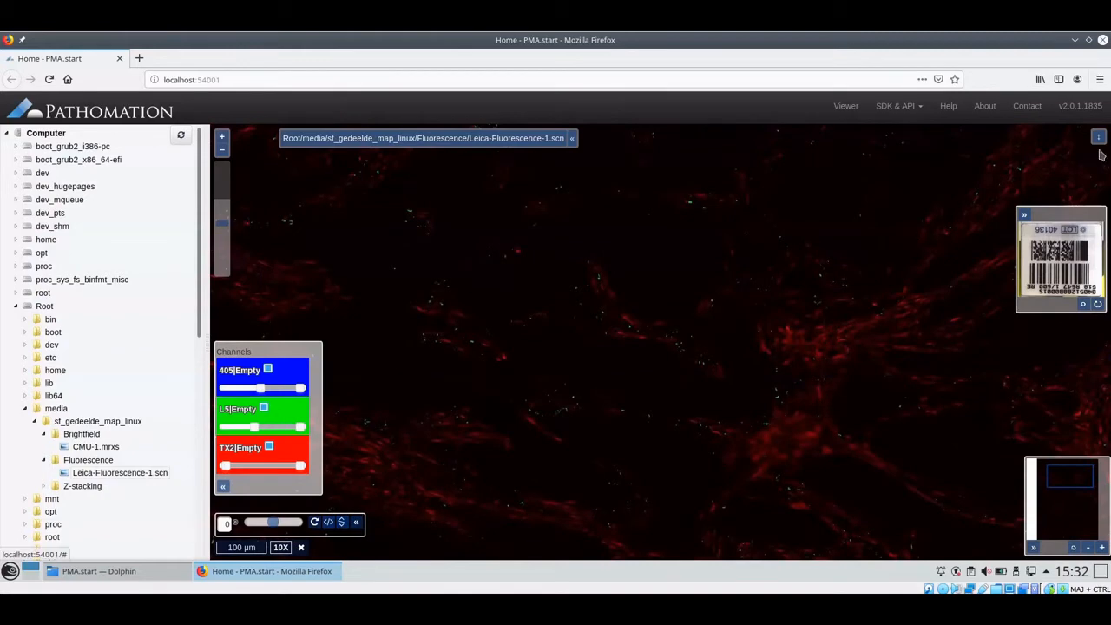
{"action": "key", "text": "f11"}
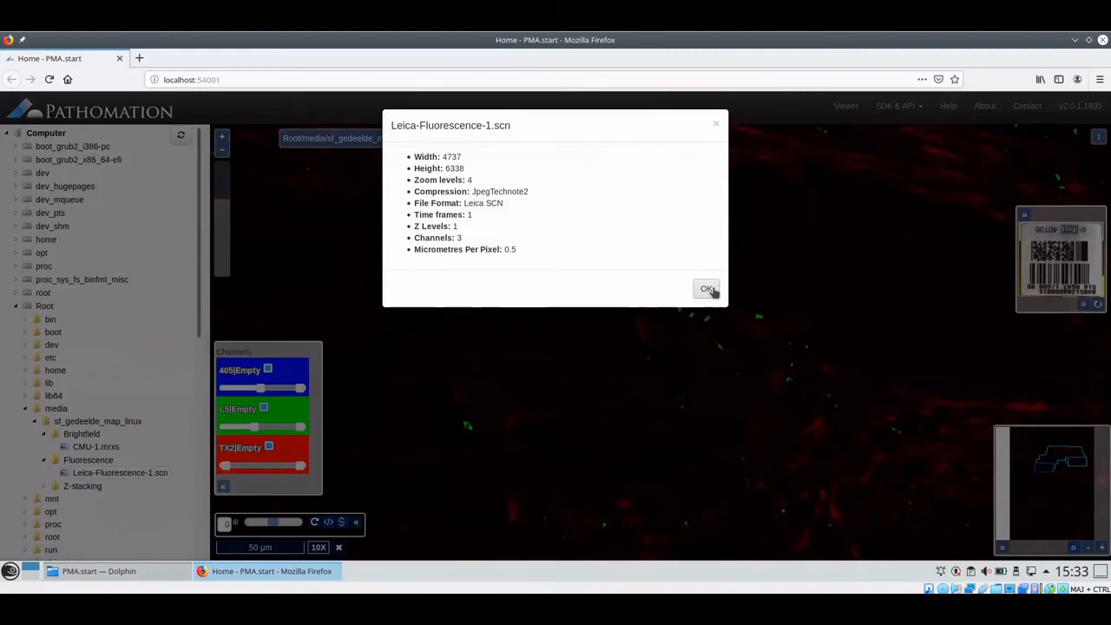
Close the slide info, open the full barcode image, then visit the Python SDK and Contact pages
{"action": "left_click", "coordinate": [707, 288]}
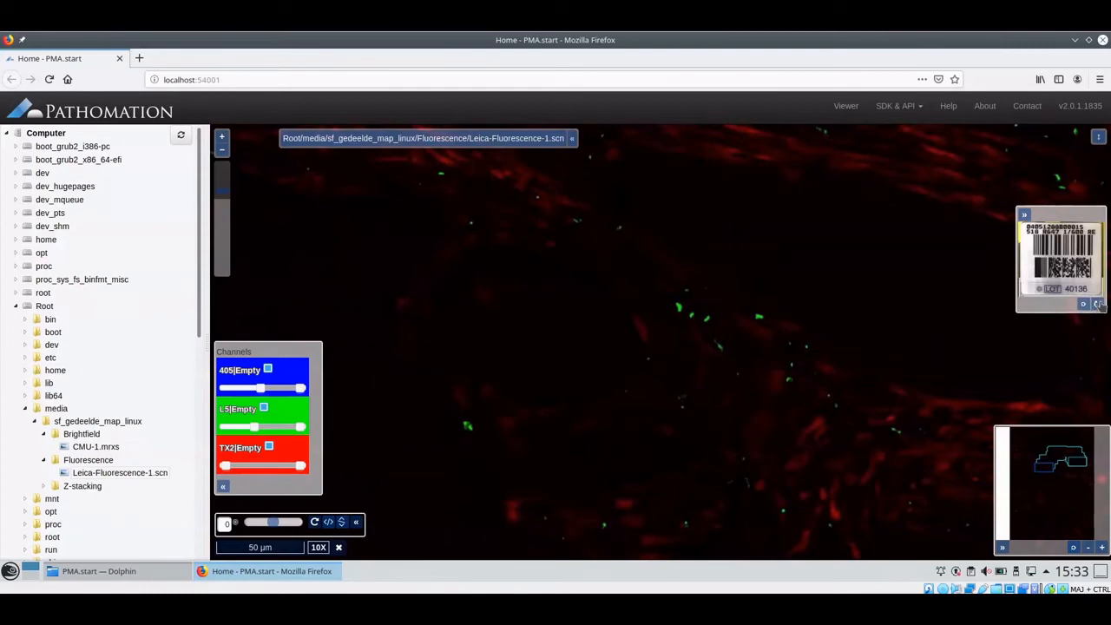
{"action": "left_click", "coordinate": [1061, 261]}
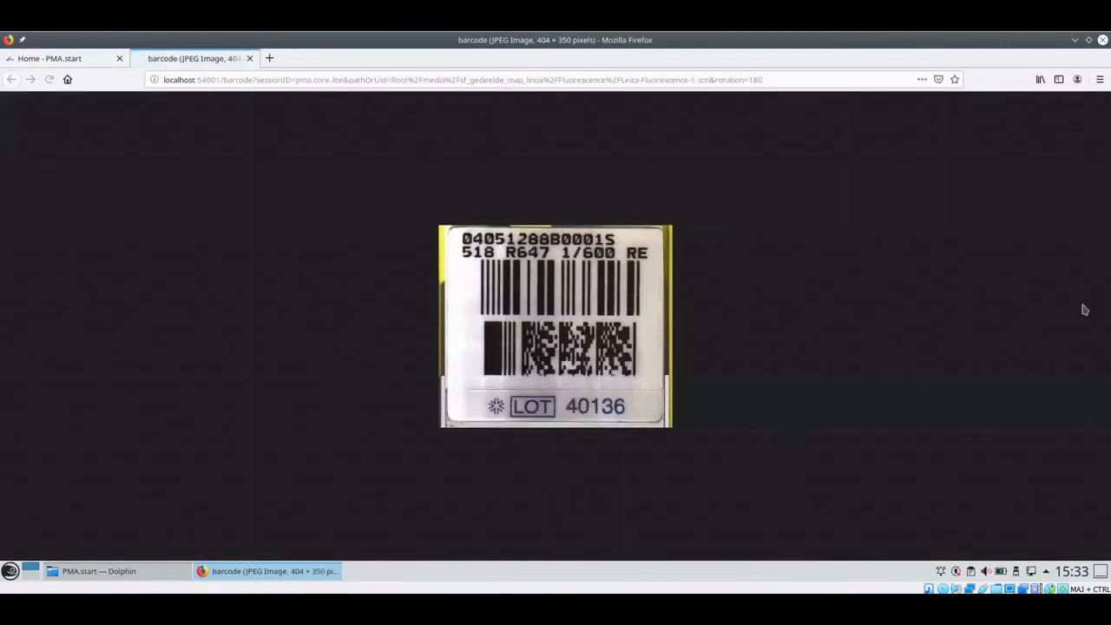
{"action": "mouse_move", "coordinate": [39, 58]}
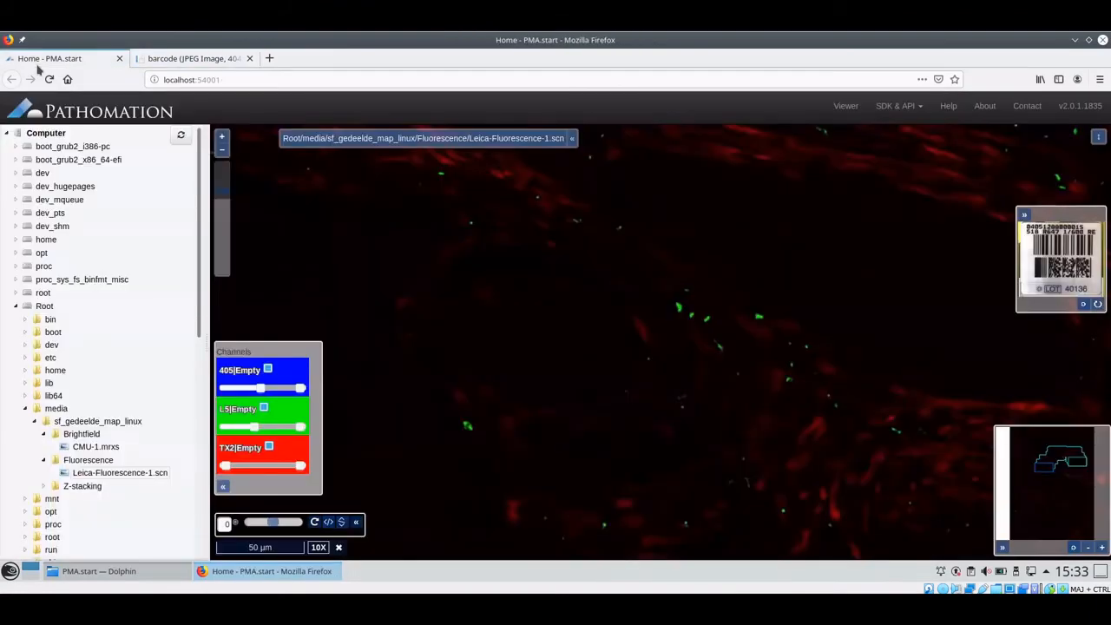
{"action": "left_click", "coordinate": [895, 105]}
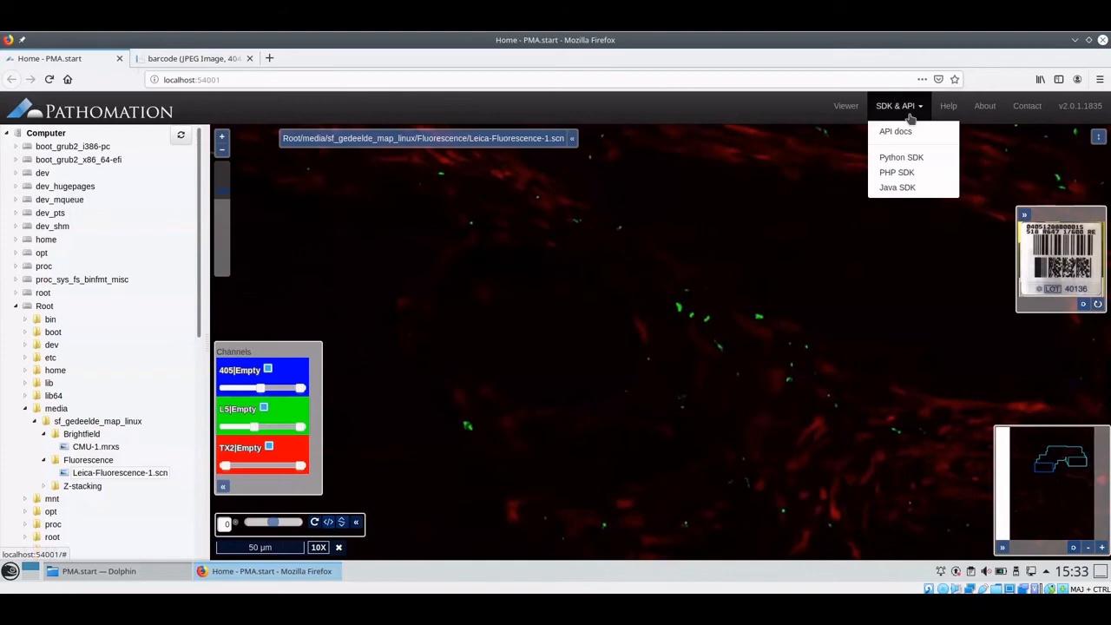
{"action": "mouse_move", "coordinate": [901, 157]}
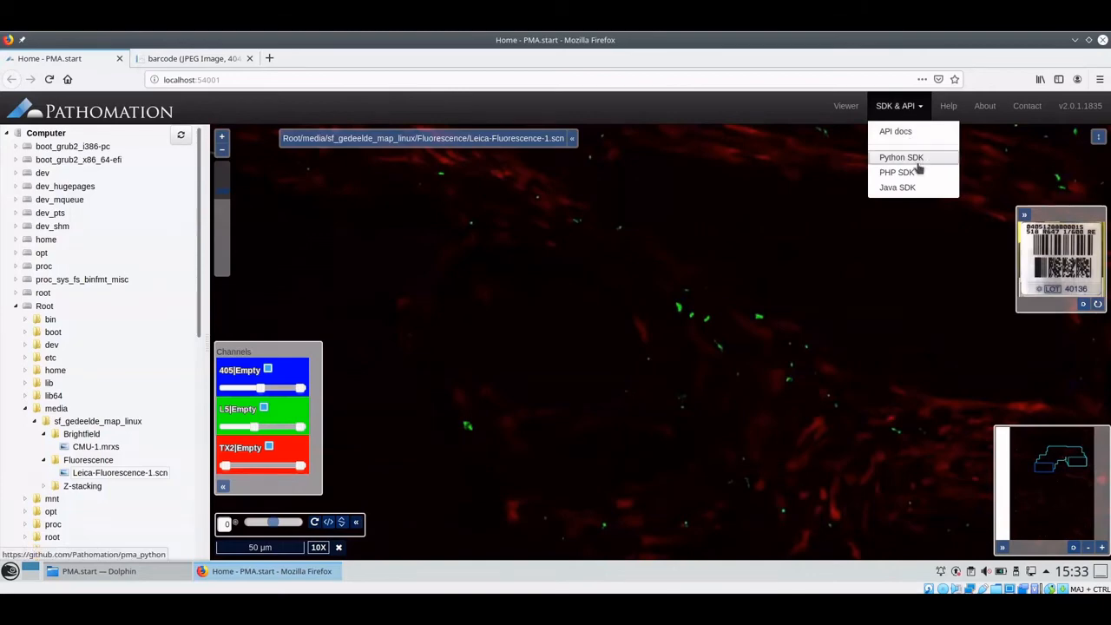
{"action": "left_click", "coordinate": [900, 157]}
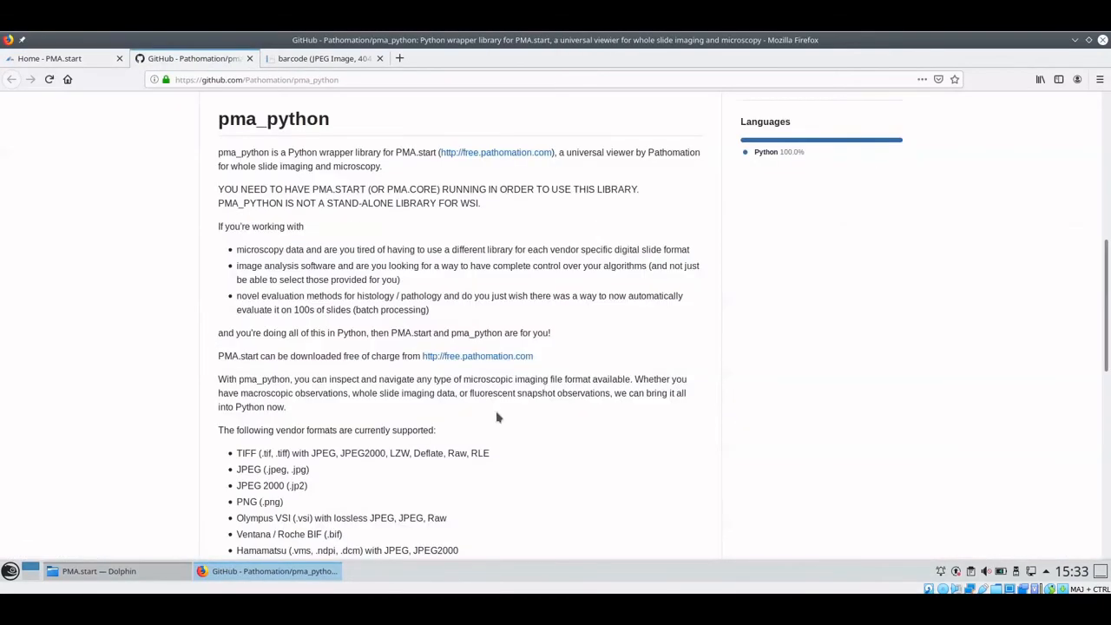
{"action": "left_click", "coordinate": [61, 58]}
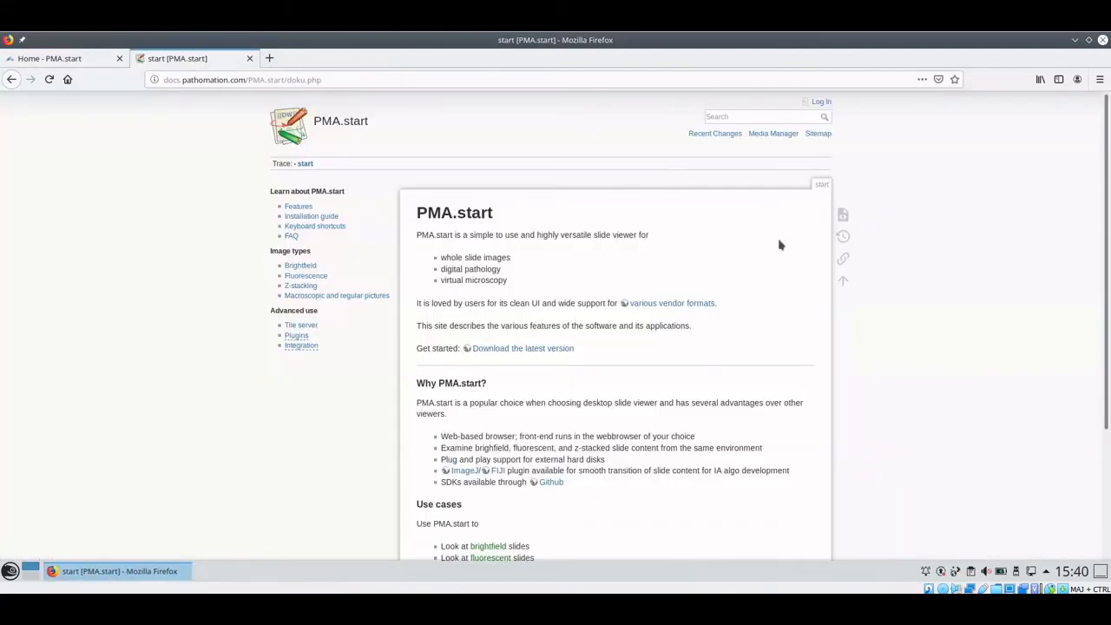
{"action": "mouse_move", "coordinate": [757, 290]}
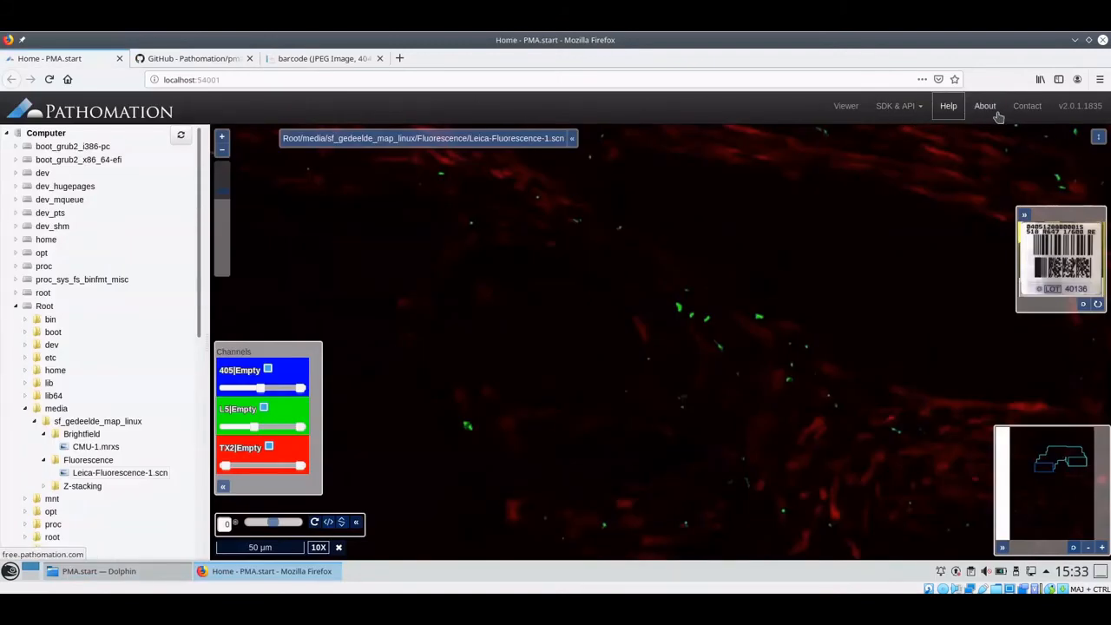
{"action": "mouse_move", "coordinate": [1026, 106]}
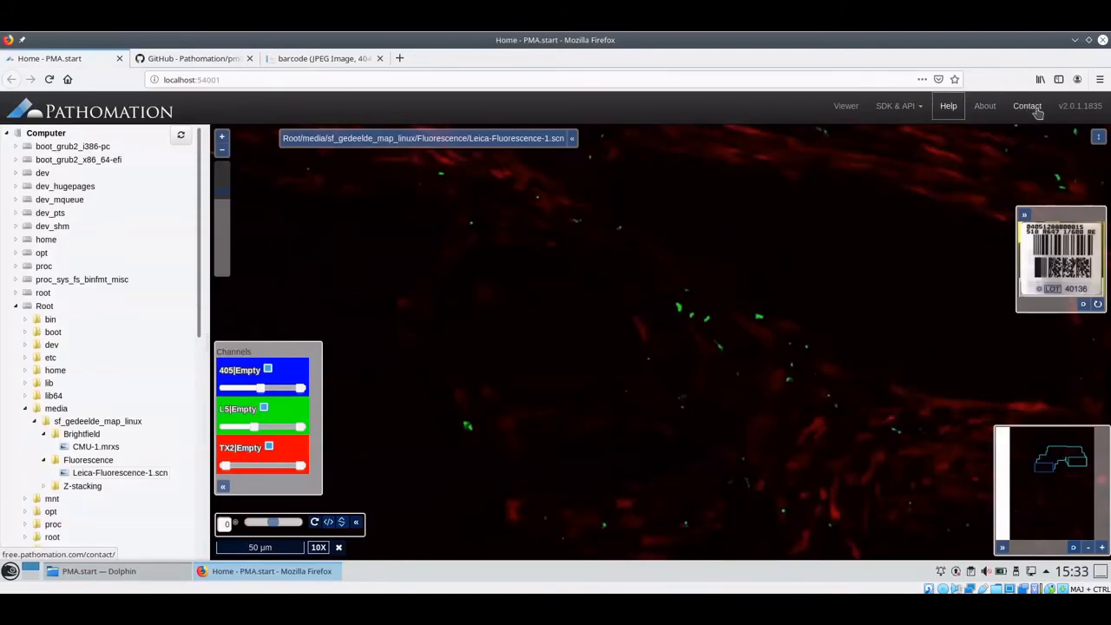
{"action": "left_click", "coordinate": [1026, 106]}
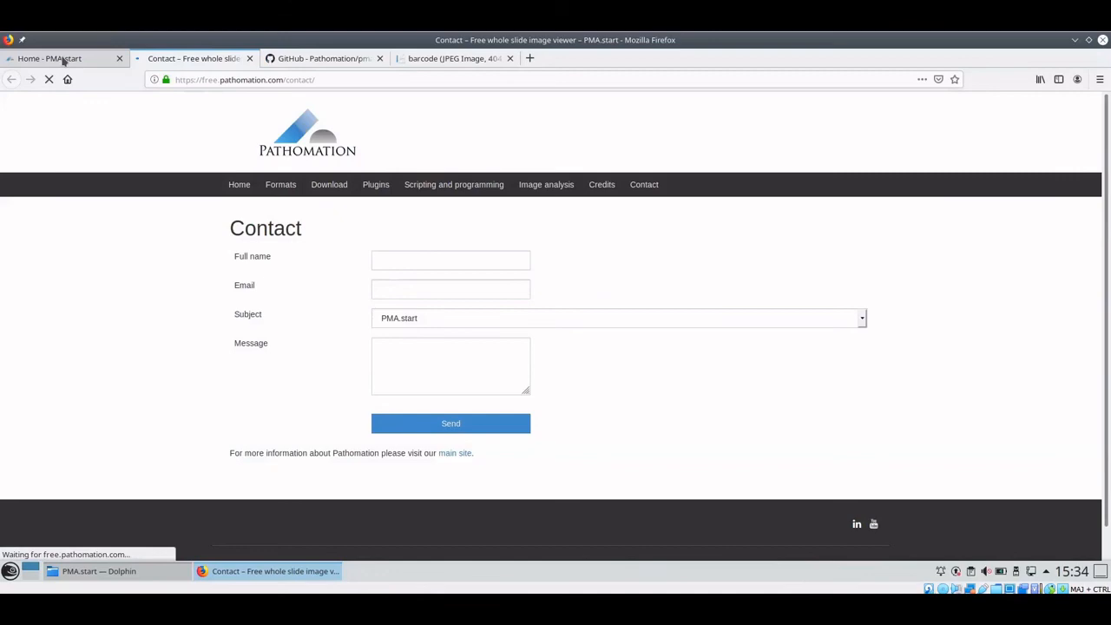